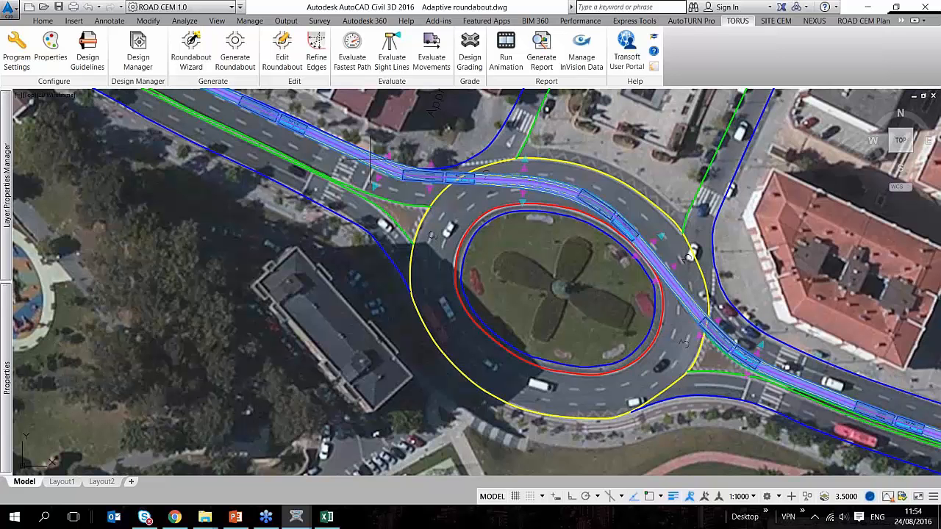
Generate the roundabout from the TORUS ribbon so all fastest paths are recalculated
{"action": "left_click", "coordinate": [431, 50]}
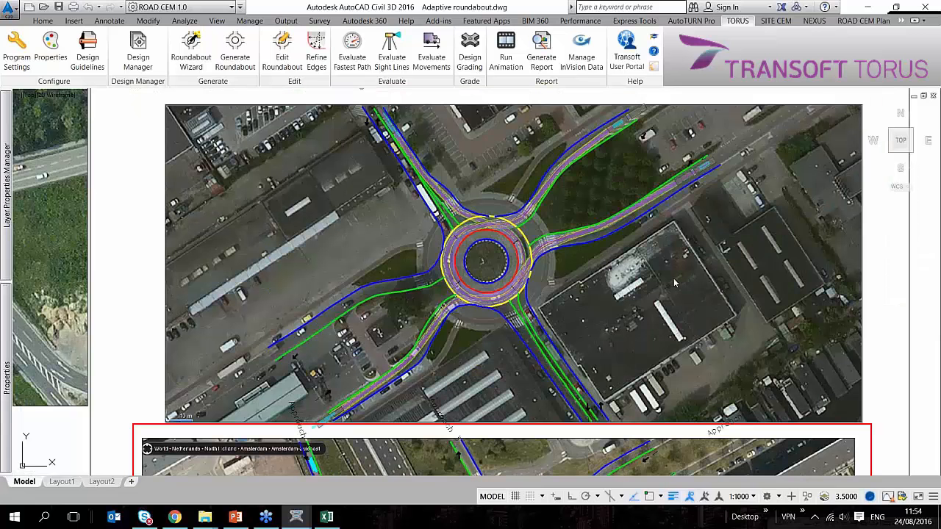
{"action": "left_click", "coordinate": [432, 50]}
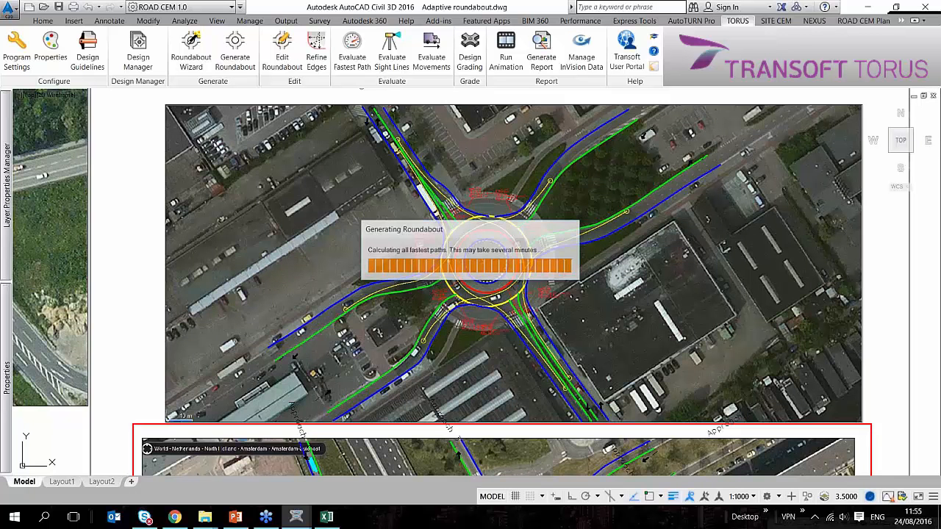
Review the Approach 1 to Approach 4 fastest path offsets, then go to the design vehicle library
{"action": "left_click", "coordinate": [351, 52]}
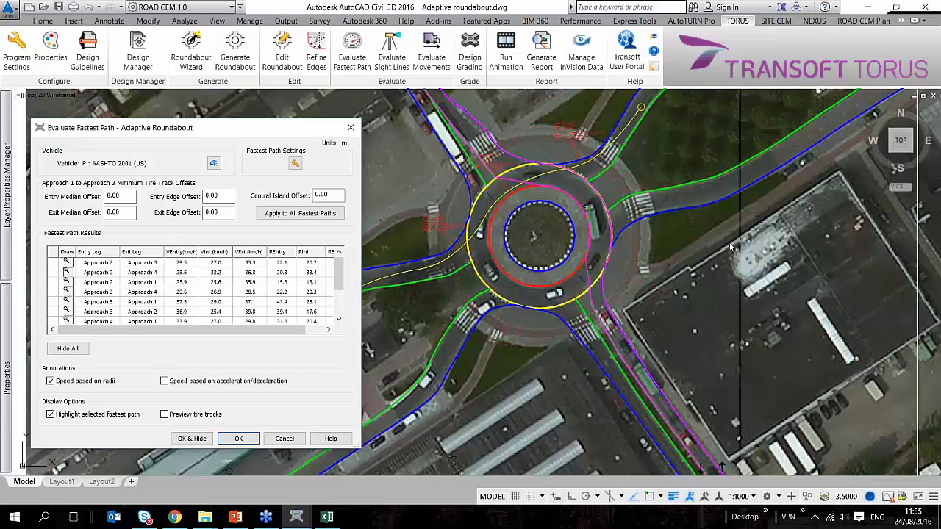
{"action": "left_click", "coordinate": [97, 272]}
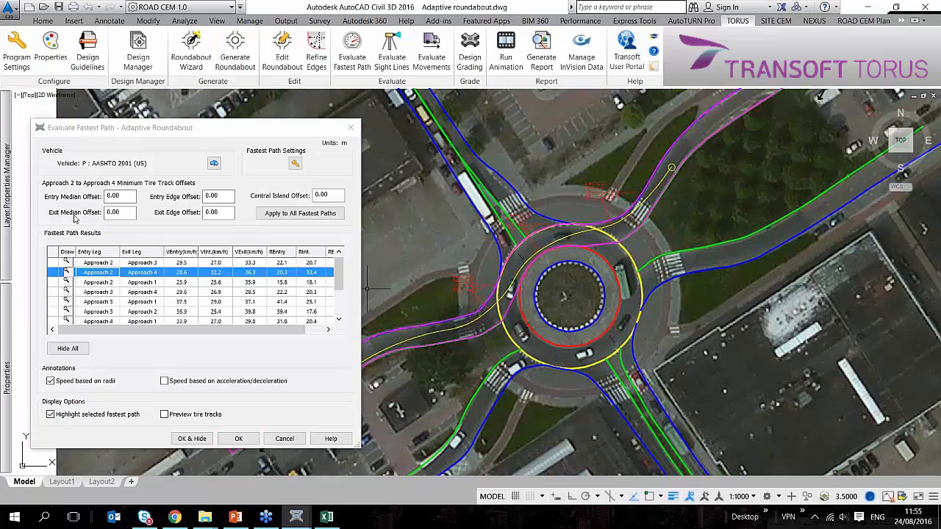
{"action": "left_click", "coordinate": [294, 161]}
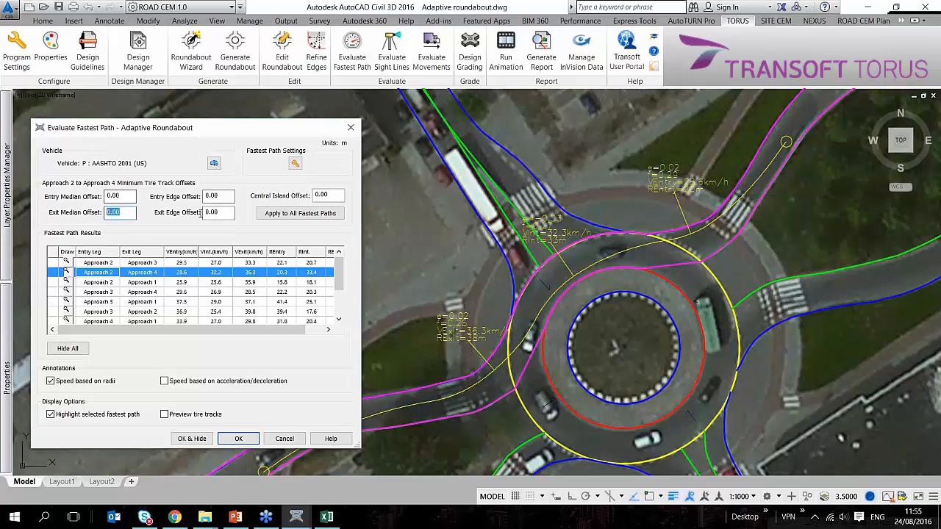
{"action": "left_click", "coordinate": [218, 196]}
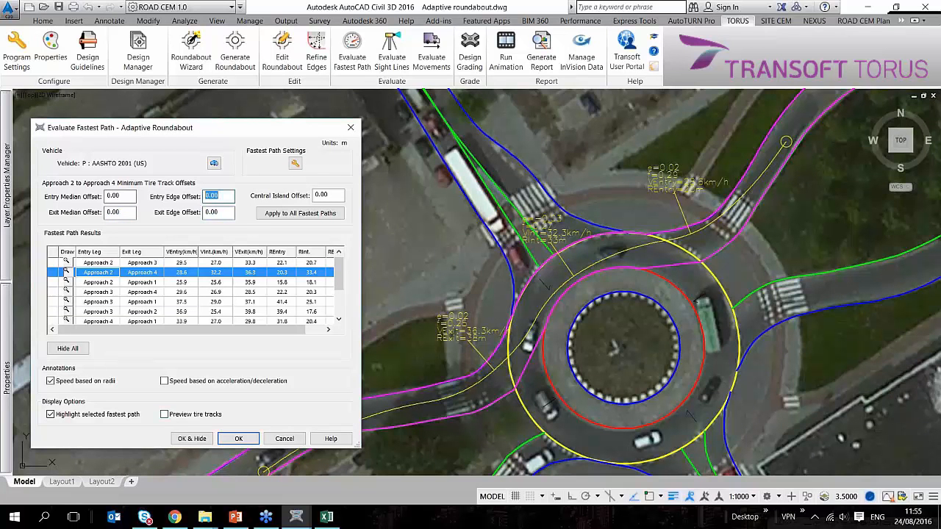
{"action": "left_click", "coordinate": [165, 415]}
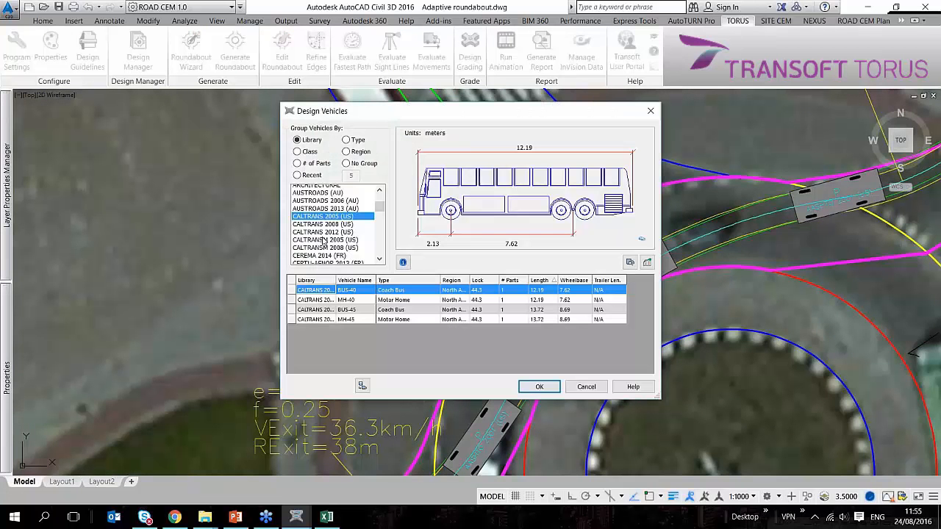
Select the CROW 2004 (NL) P-AUTO passenger car as the fastest-path design vehicle
{"action": "scroll", "scroll_direction": "down", "scroll_amount": 3}
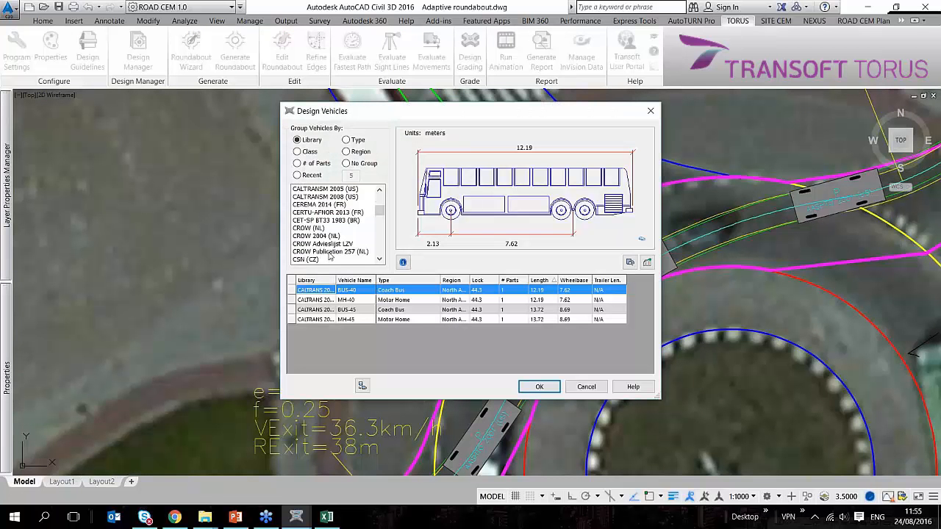
{"action": "scroll", "scroll_direction": "down", "scroll_amount": 3}
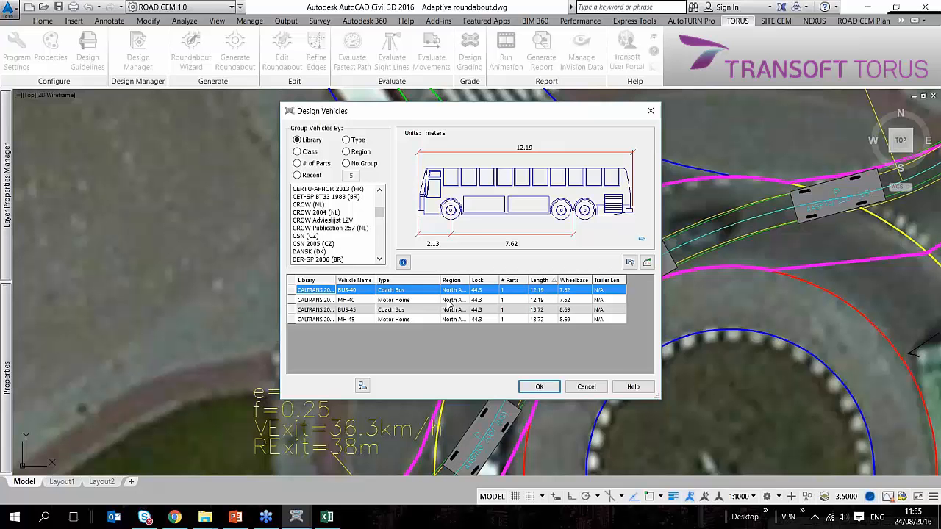
{"action": "left_click", "coordinate": [316, 212]}
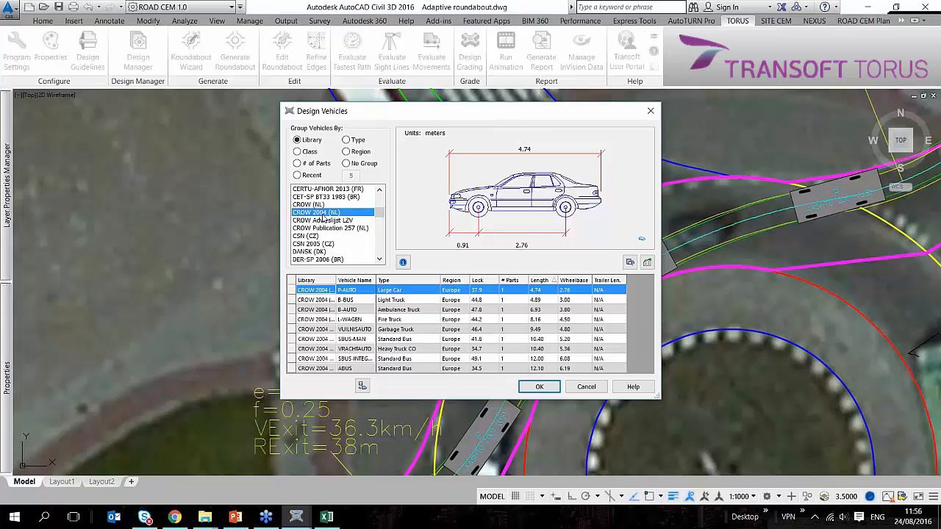
{"action": "mouse_move", "coordinate": [550, 400]}
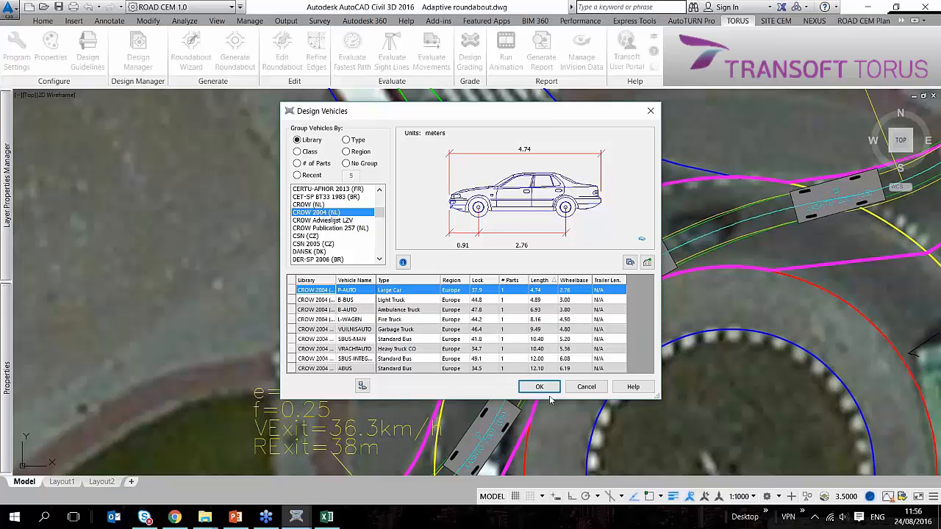
{"action": "mouse_move", "coordinate": [603, 287]}
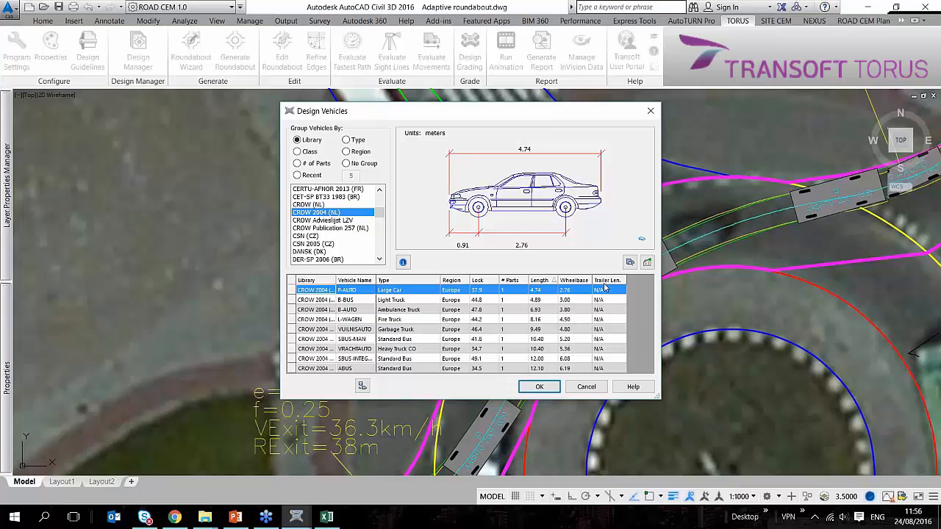
{"action": "left_click", "coordinate": [538, 386]}
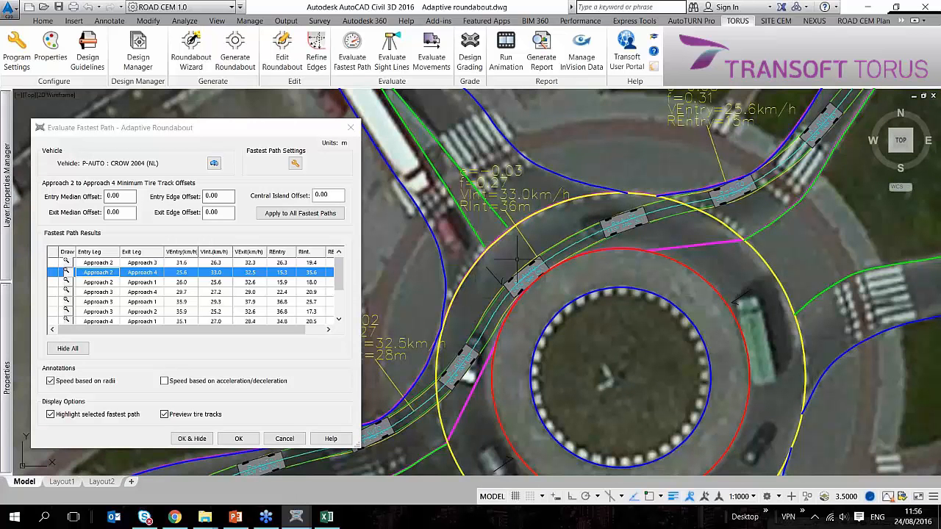
{"action": "mouse_move", "coordinate": [625, 213]}
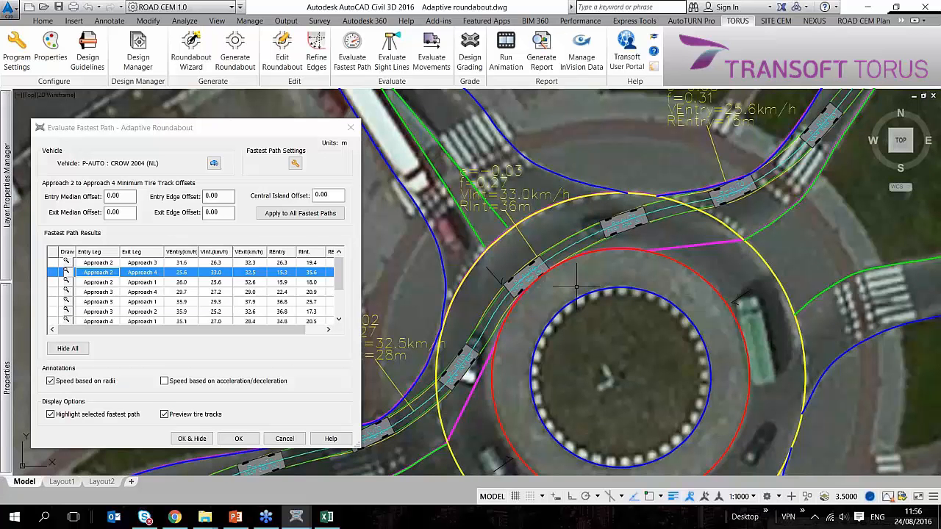
{"action": "mouse_move", "coordinate": [526, 326]}
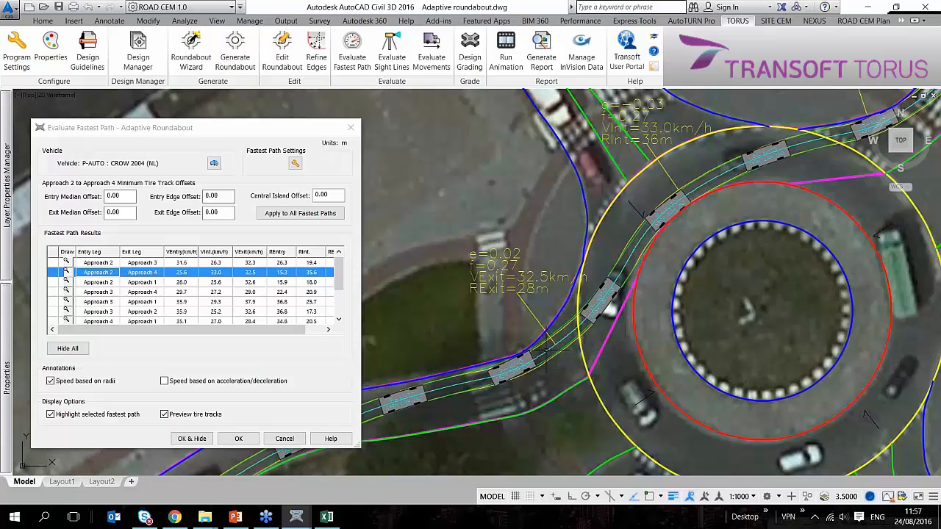
{"action": "mouse_move", "coordinate": [547, 345]}
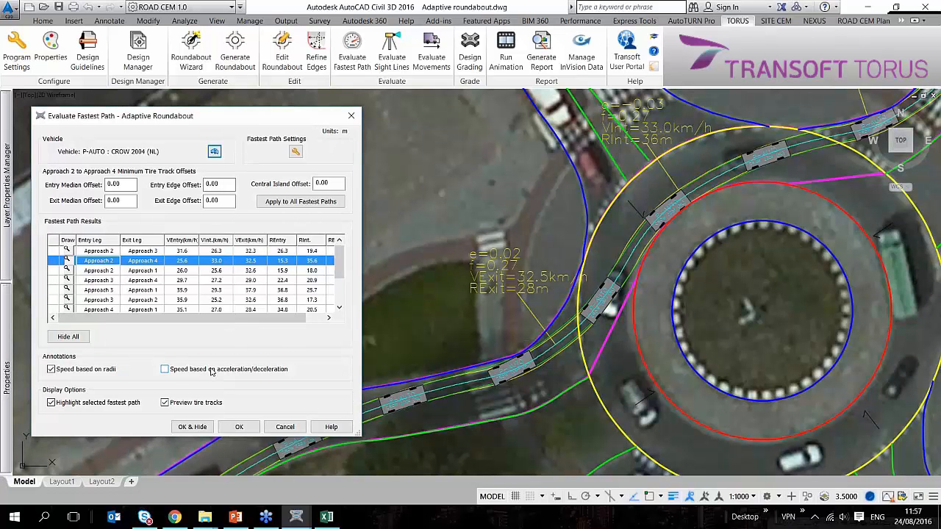
Show the Fastest Path Settings with acceleration, superelevation and speed-marker values
{"action": "left_click", "coordinate": [165, 369]}
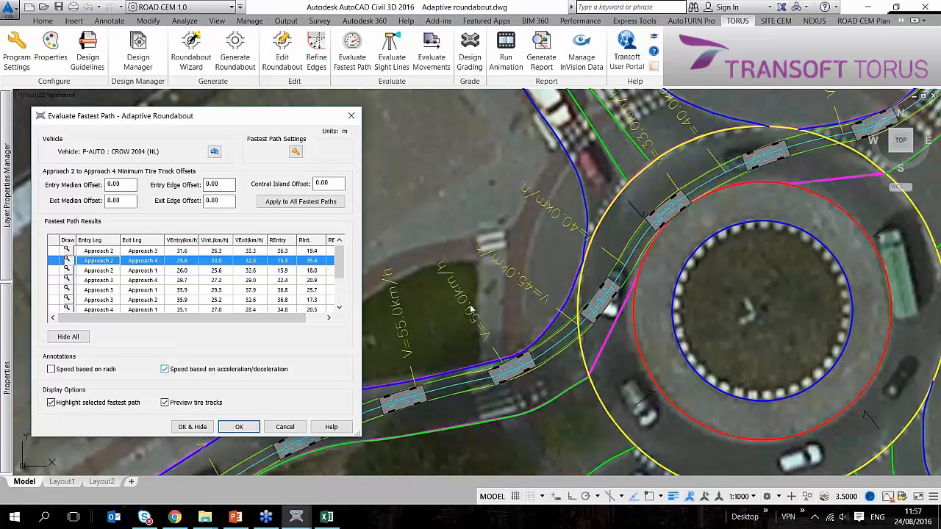
{"action": "mouse_move", "coordinate": [537, 274]}
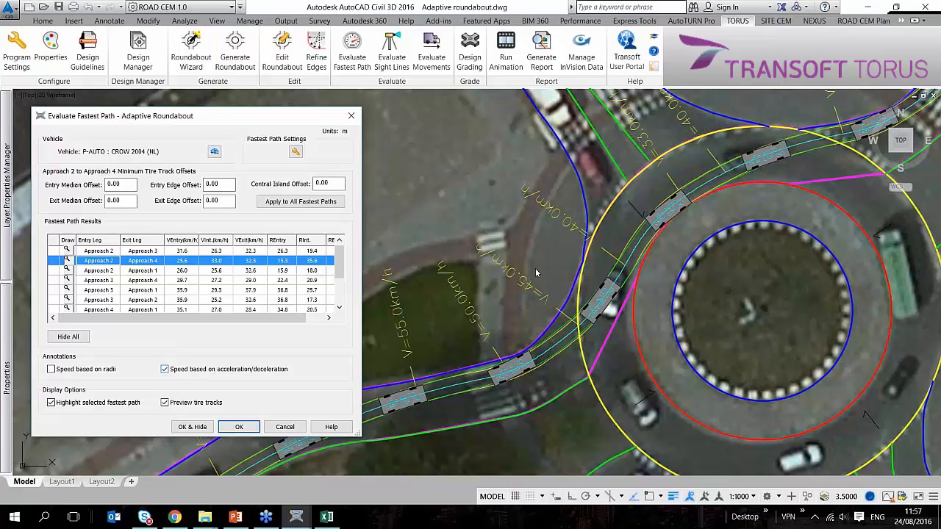
{"action": "mouse_move", "coordinate": [629, 253]}
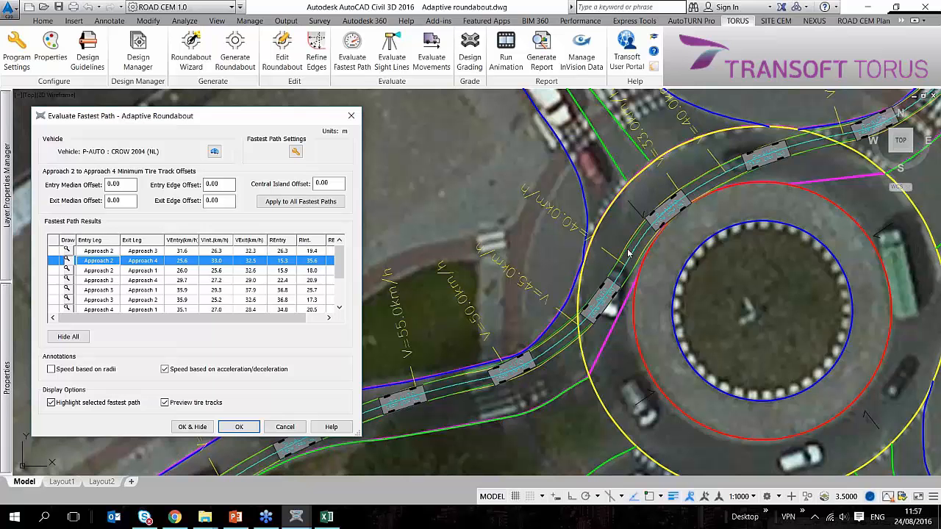
{"action": "mouse_move", "coordinate": [694, 170]}
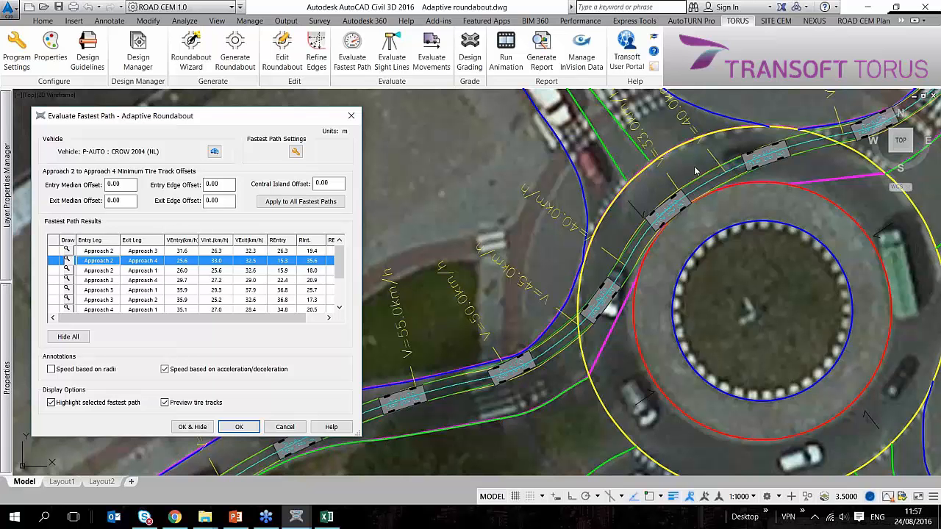
{"action": "mouse_move", "coordinate": [673, 165]}
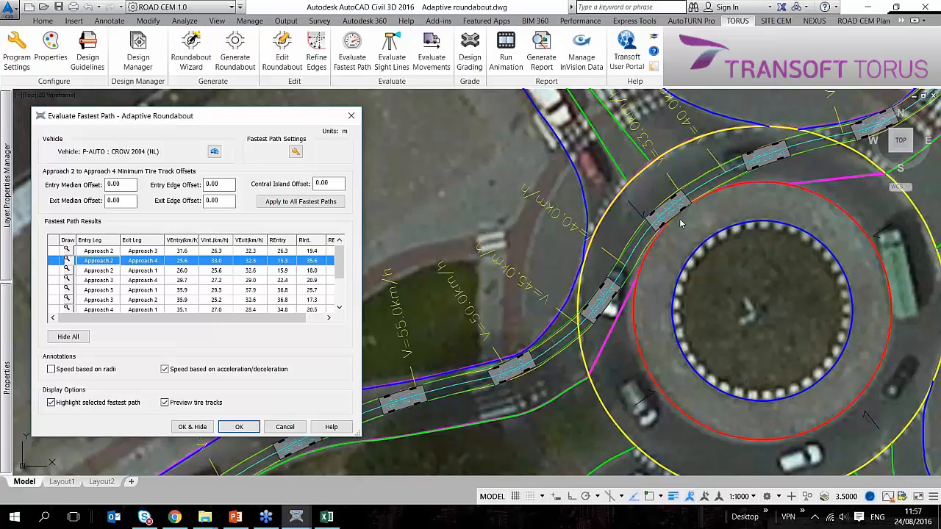
{"action": "mouse_move", "coordinate": [283, 161]}
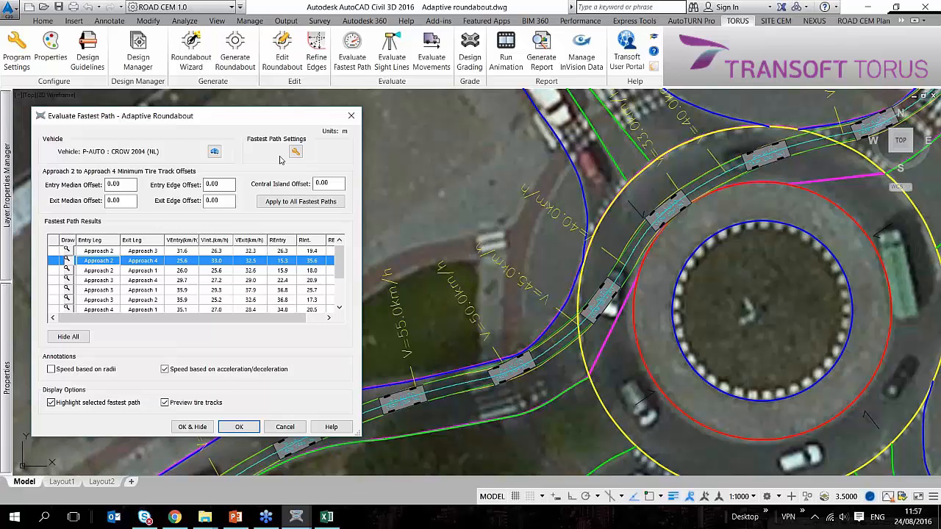
{"action": "left_click", "coordinate": [295, 152]}
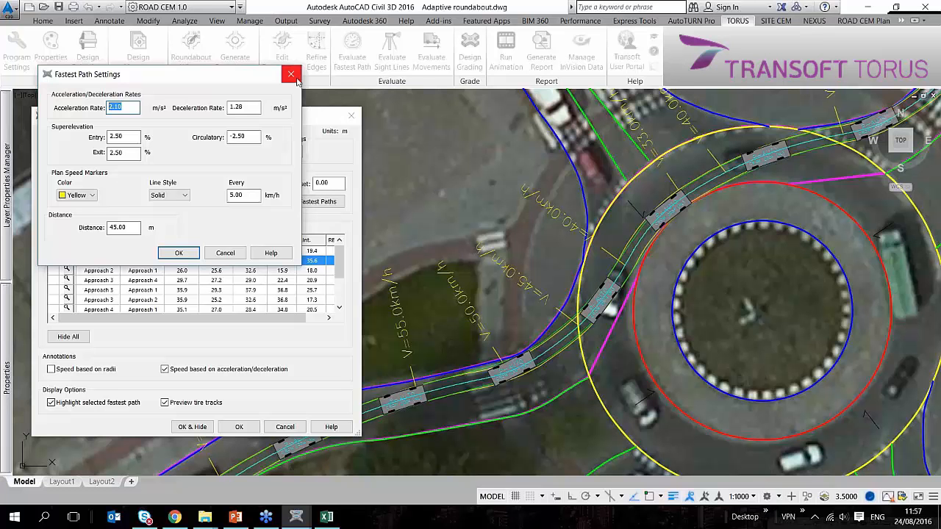
Close the Fastest Path Settings and return to the evaluation results
{"action": "left_click", "coordinate": [291, 74]}
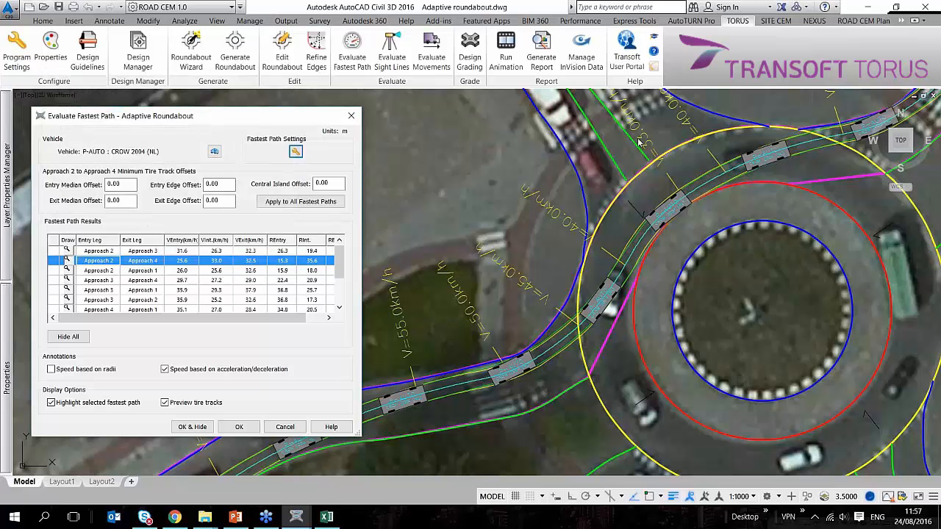
{"action": "mouse_move", "coordinate": [630, 272]}
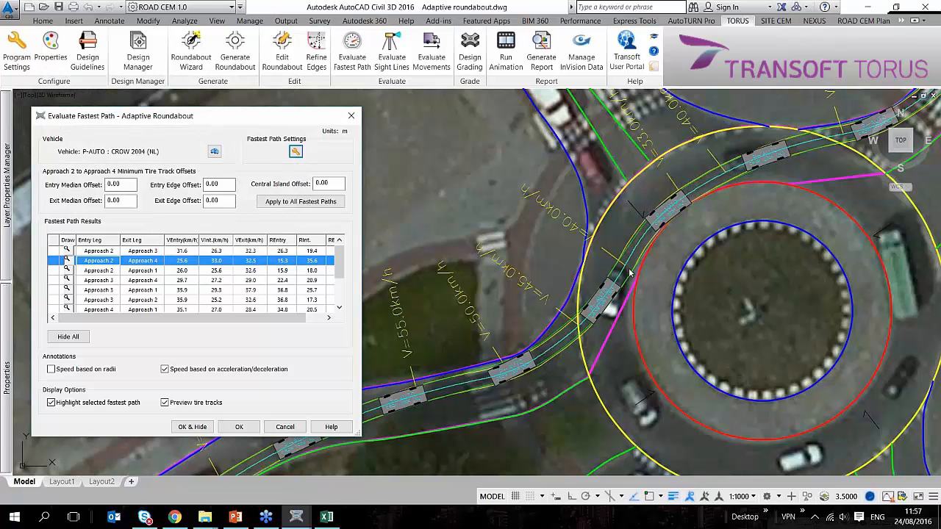
{"action": "mouse_move", "coordinate": [601, 289]}
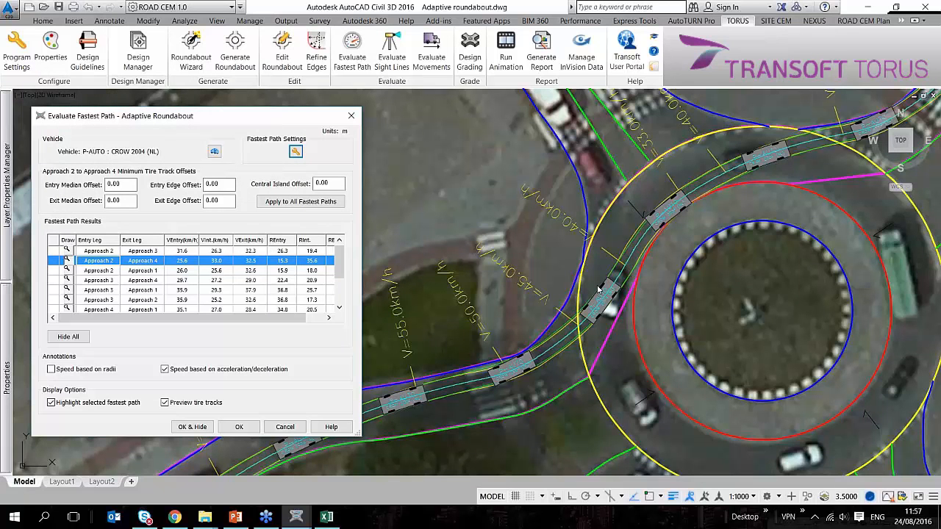
{"action": "mouse_move", "coordinate": [514, 391]}
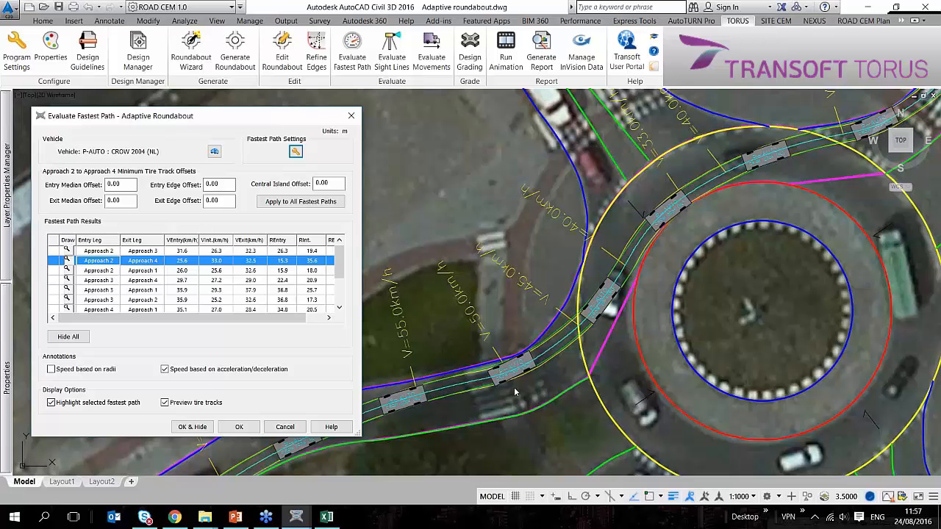
{"action": "mouse_move", "coordinate": [711, 229]}
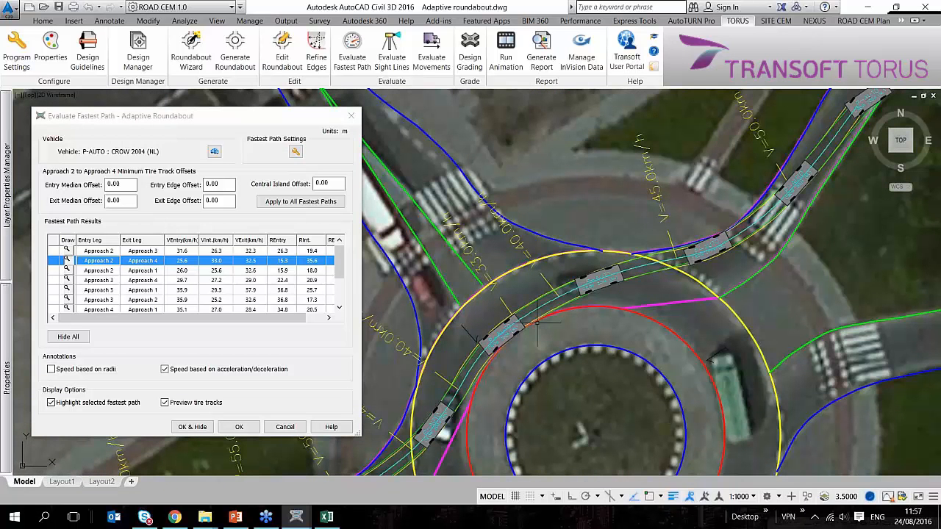
{"action": "mouse_move", "coordinate": [471, 321]}
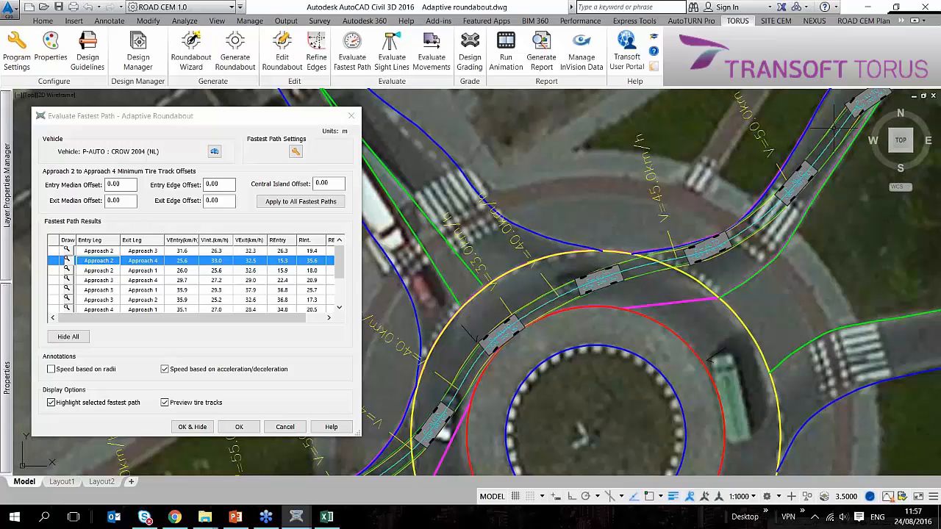
{"action": "mouse_move", "coordinate": [806, 191]}
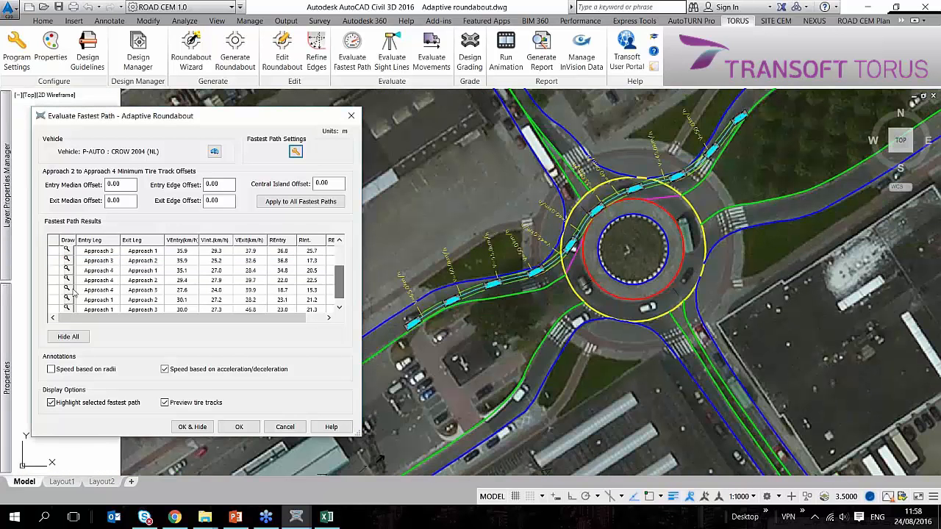
Highlight the Approach 4 to 3 path, then the Approach 1 to 2 fastest path
{"action": "left_click", "coordinate": [97, 290]}
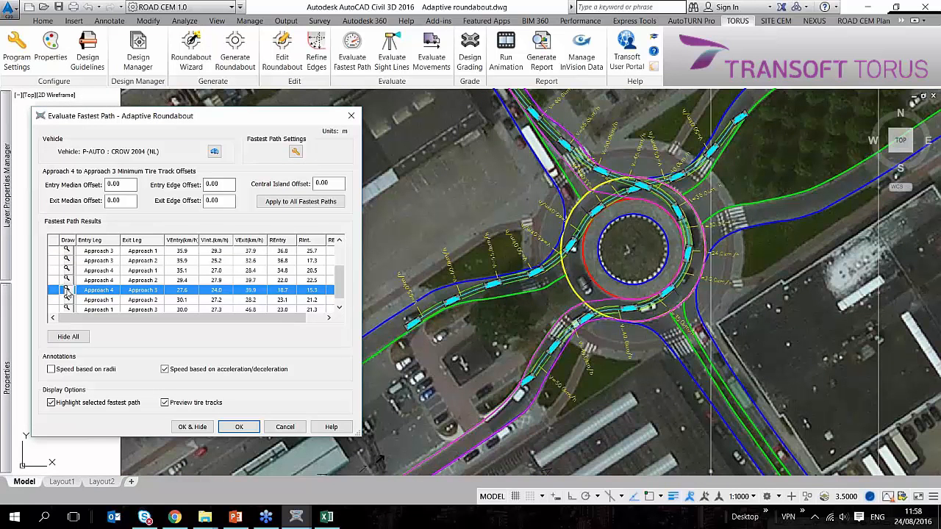
{"action": "left_click", "coordinate": [100, 300]}
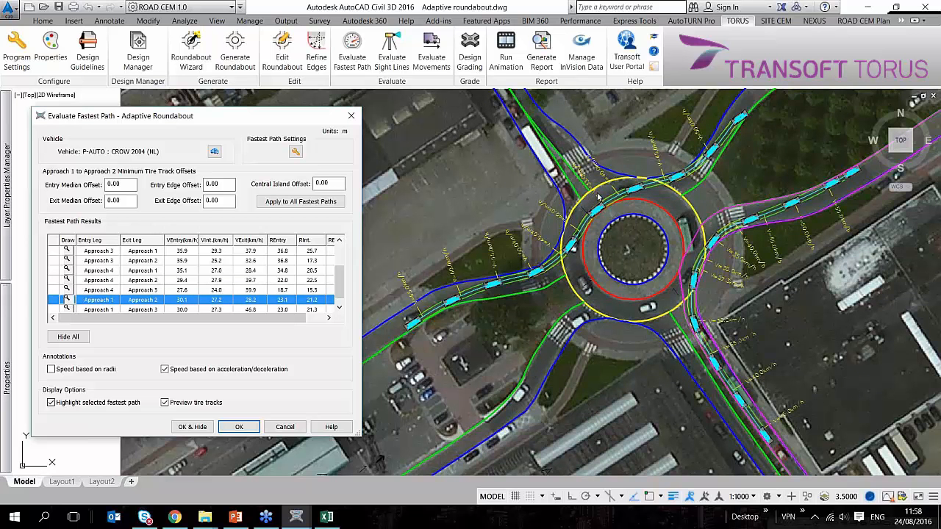
{"action": "mouse_move", "coordinate": [185, 329]}
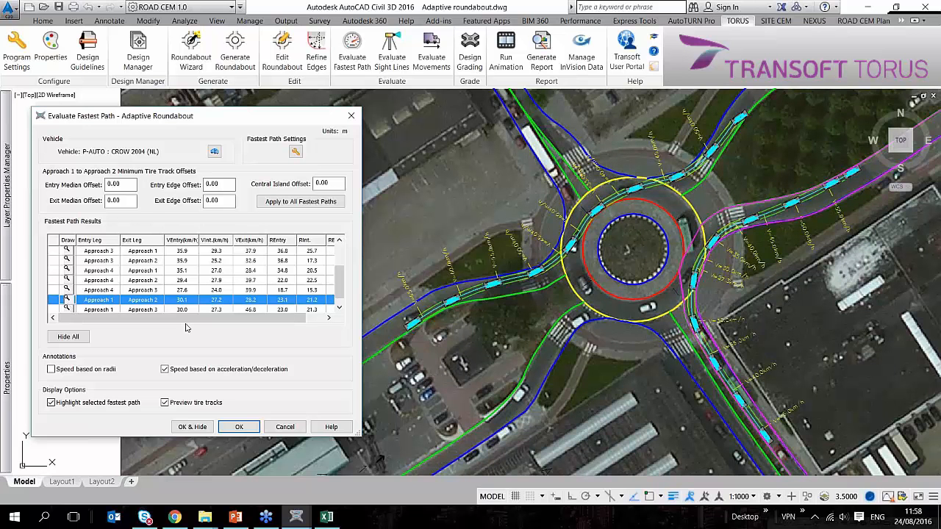